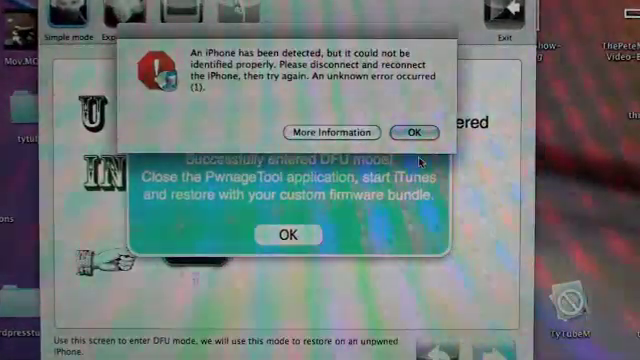
- Dismiss PwnageTool's unidentified-iPhone error now that the phone is in DFU mode
left_click(412, 132)
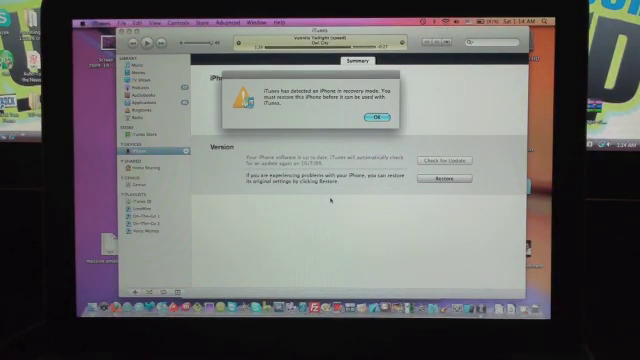
- Acknowledge the 'iPhone in recovery mode' alert to reach the iPhone Summary page
left_click(362, 116)
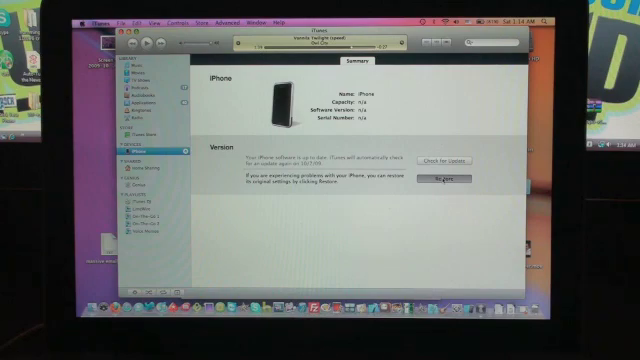
- Start an Option-Restore and choose the custom iPhone Restore .ipsw firmware from the Desktop
left_click(448, 176)
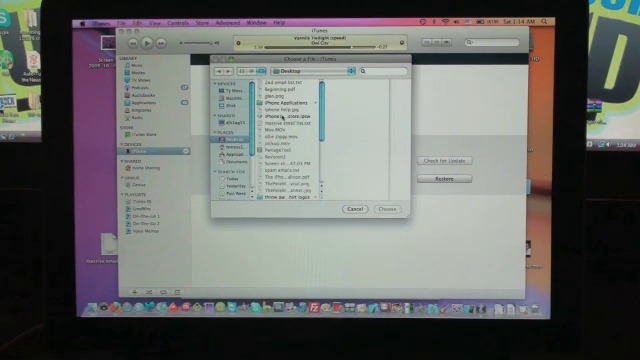
left_click(296, 114)
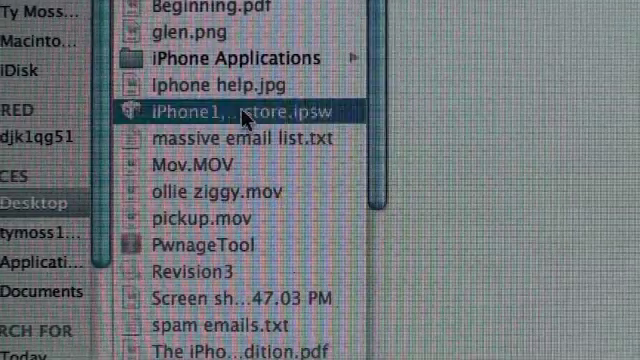
left_click(244, 108)
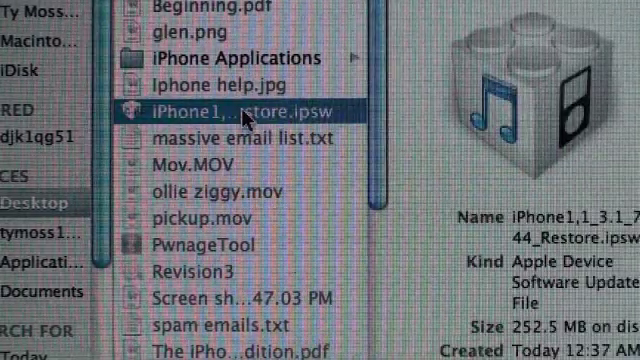